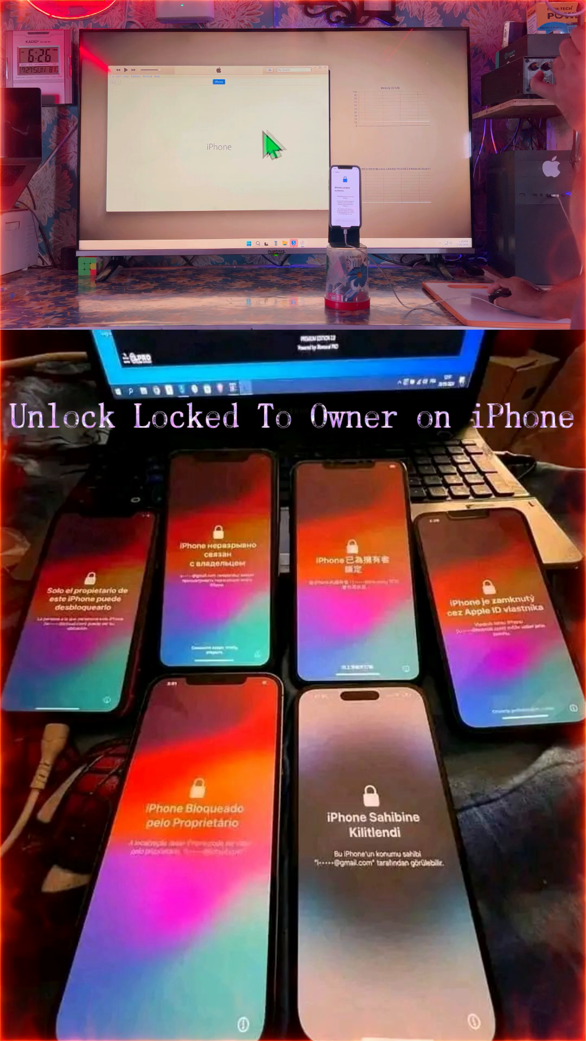
mouse_move(255, 153)
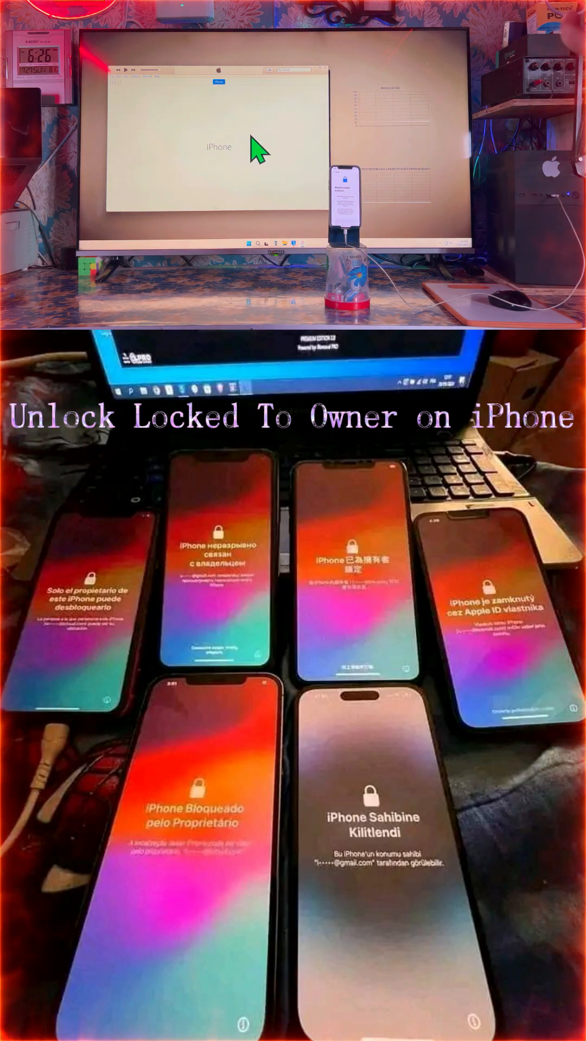